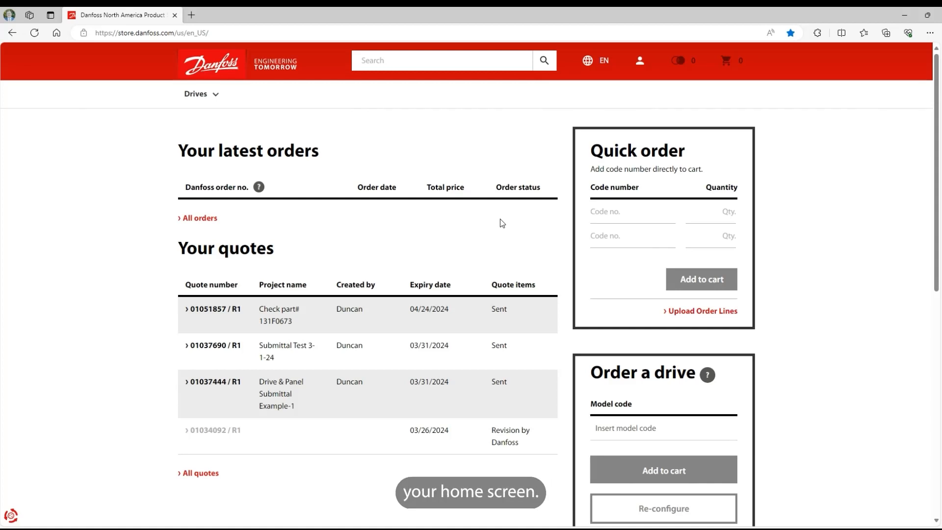
mouse_move(531, 219)
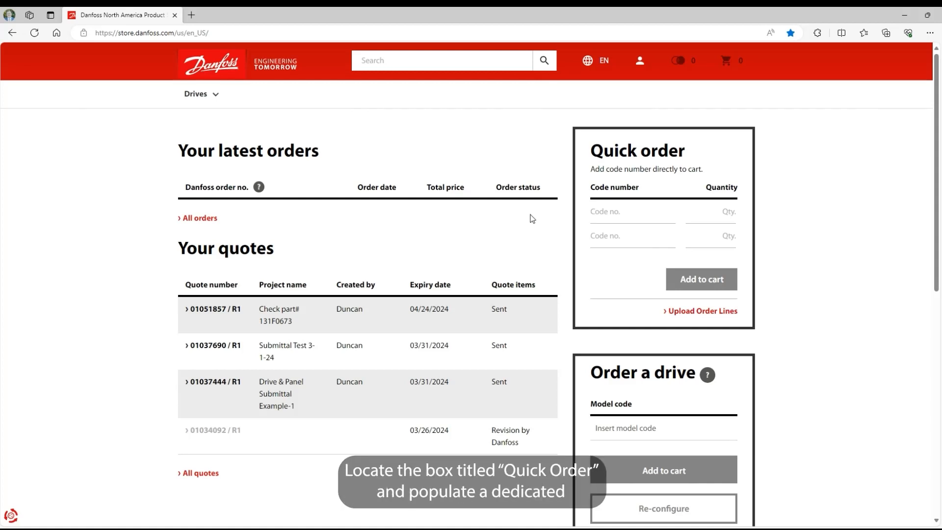
Add a quick order line for code 132B0002, quantity 1, to the cart
type("132b0002")
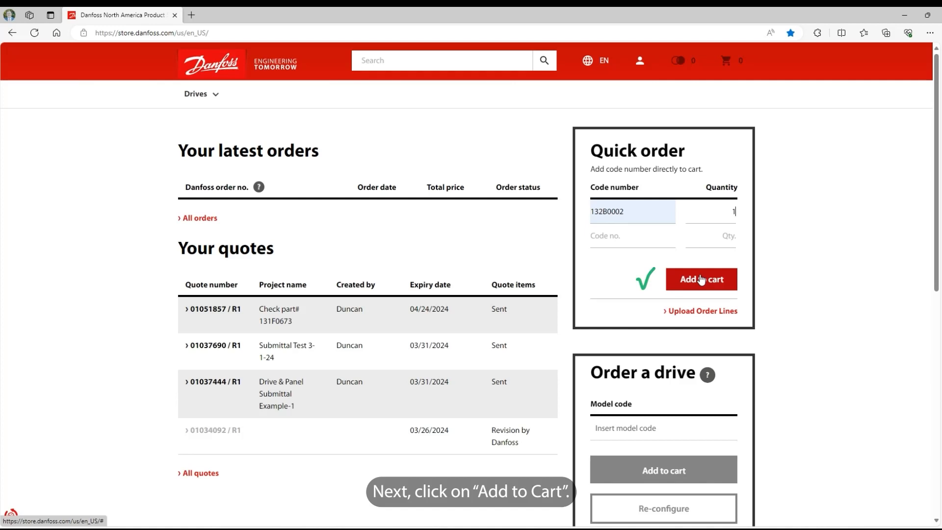
left_click(700, 280)
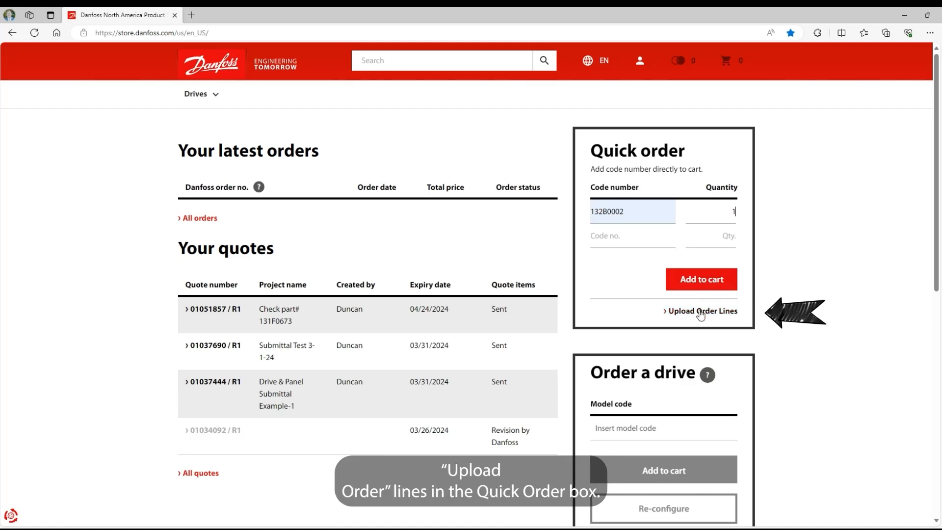
mouse_move(702, 311)
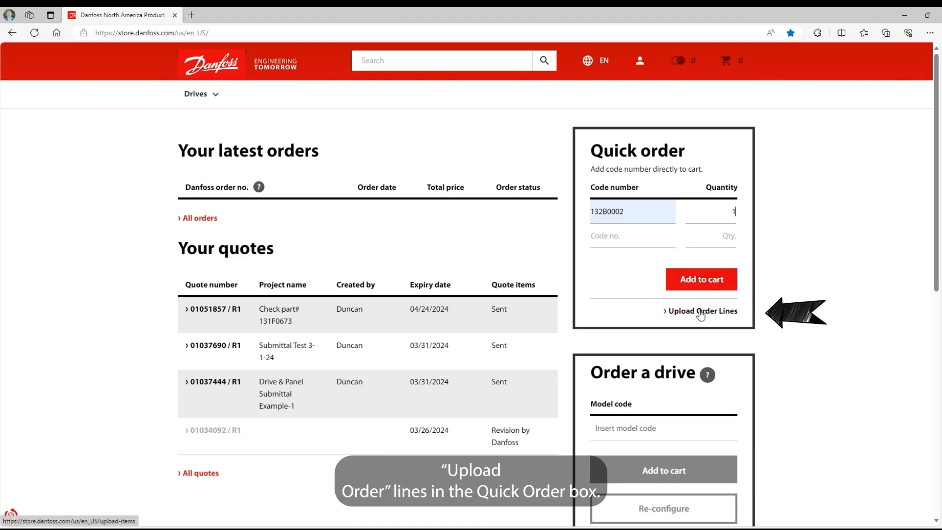
Go to the Import order lines page via the Upload Order Lines link
left_click(701, 311)
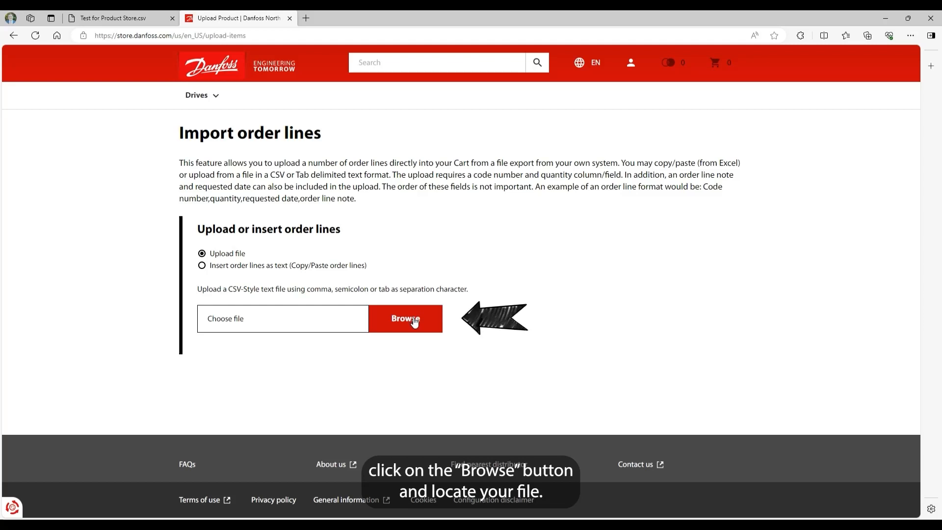
Browse for an order-lines file to upload
left_click(405, 318)
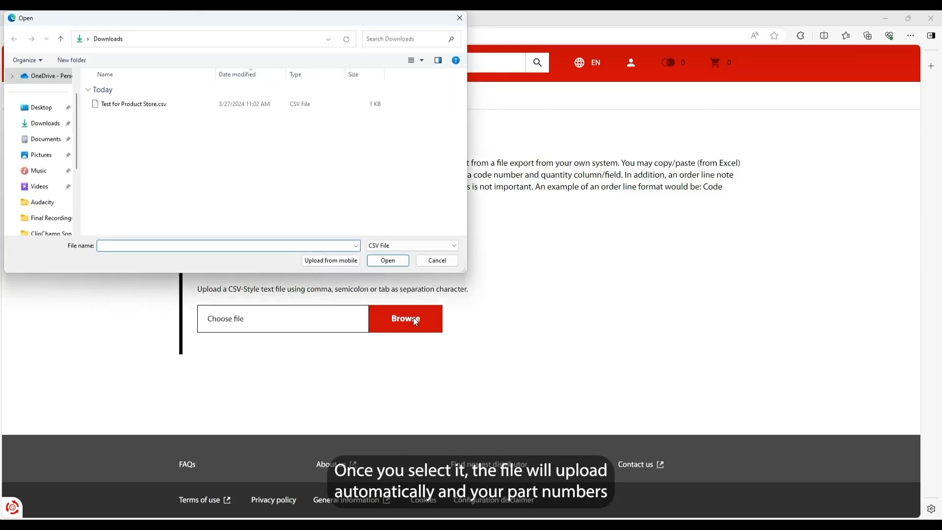
Upload Test for Product Store.csv from Downloads for column mapping
left_click(436, 260)
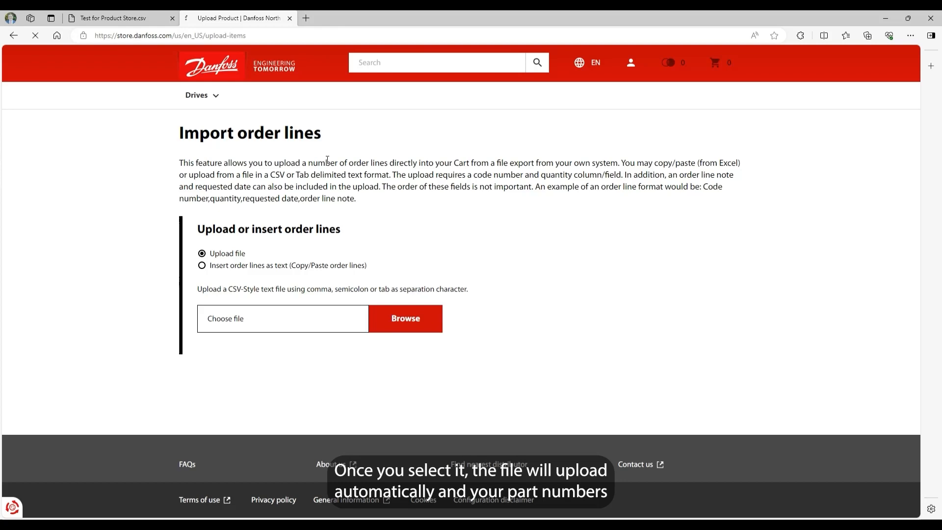
left_click(405, 318)
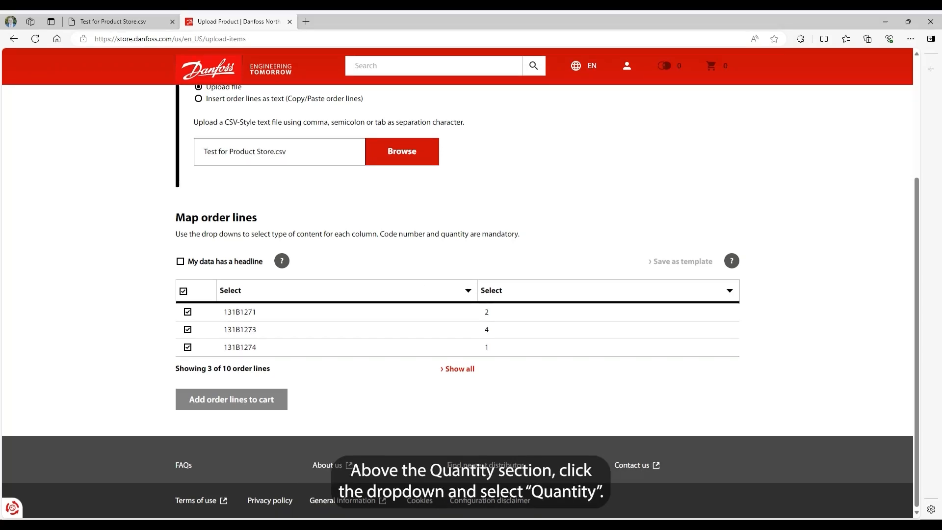
Map the CSV columns to Code number and Quantity and add the lines to the cart
left_click(346, 291)
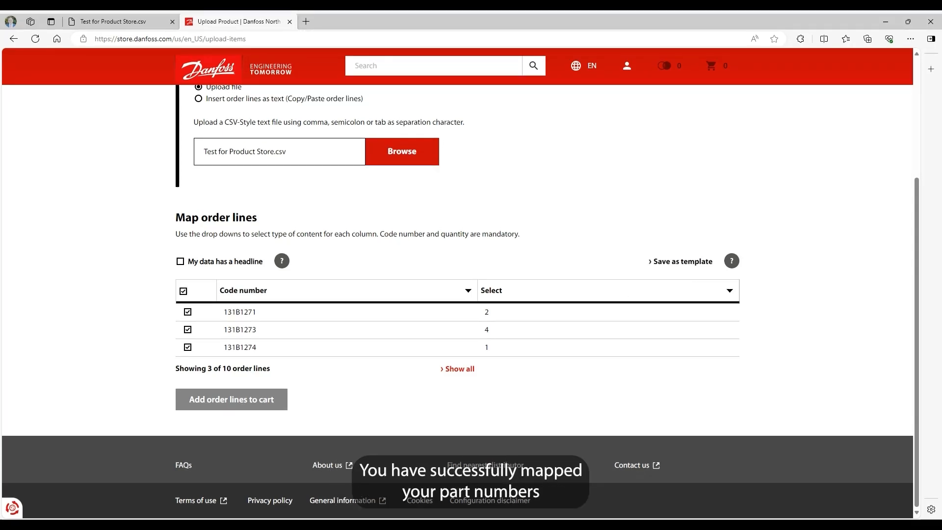
left_click(606, 290)
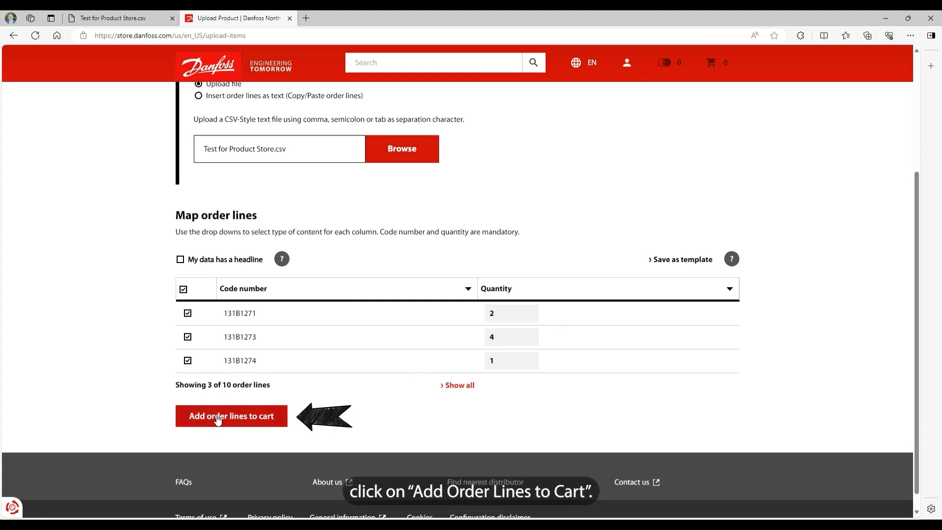
left_click(230, 416)
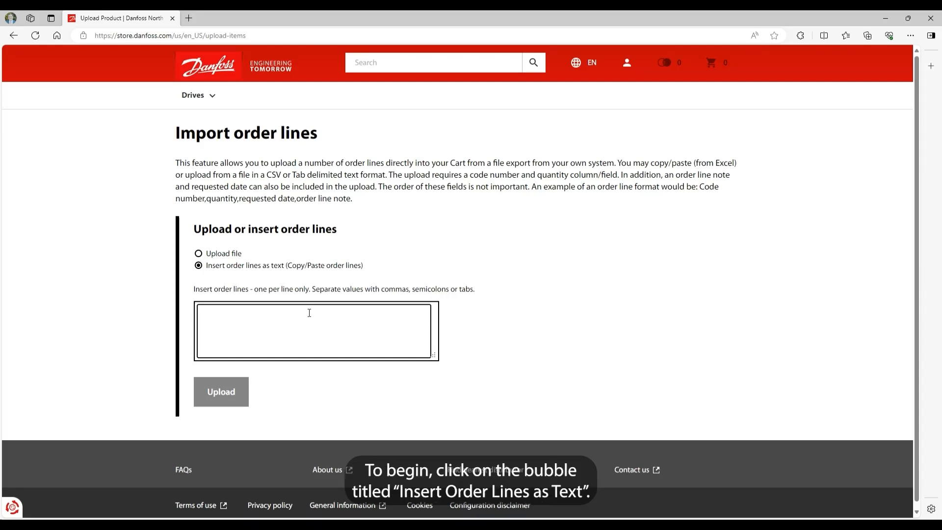
Paste the code-and-quantity lines into the text box and upload them
left_click(198, 265)
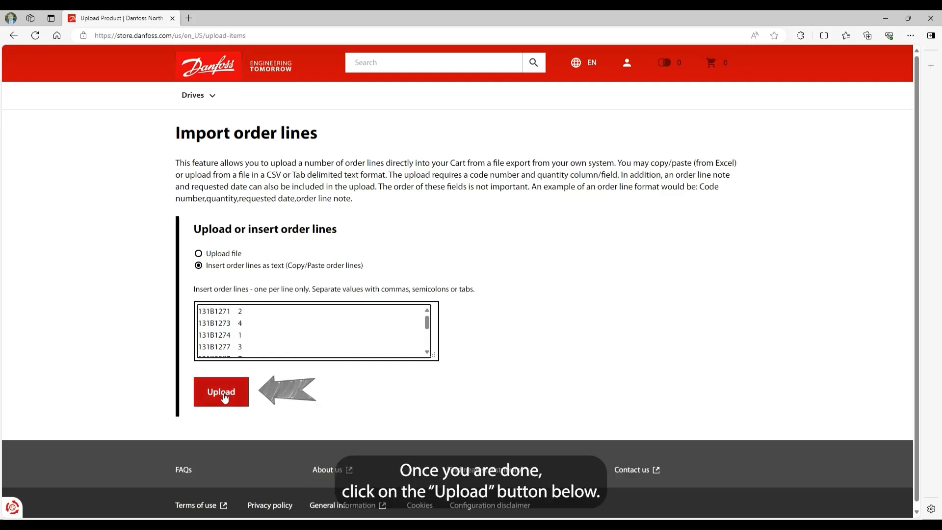
left_click(221, 392)
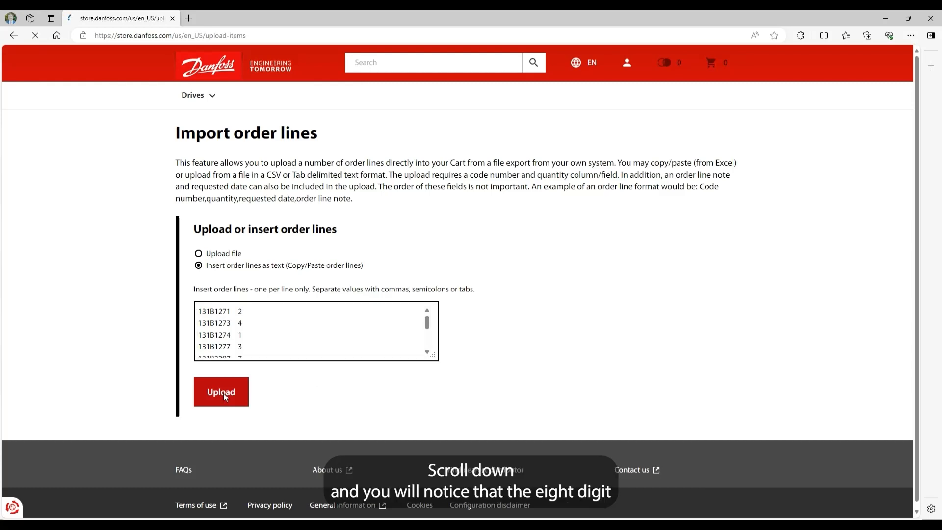
Map the pasted lines' first column to Code number and second to Quantity
left_click(220, 392)
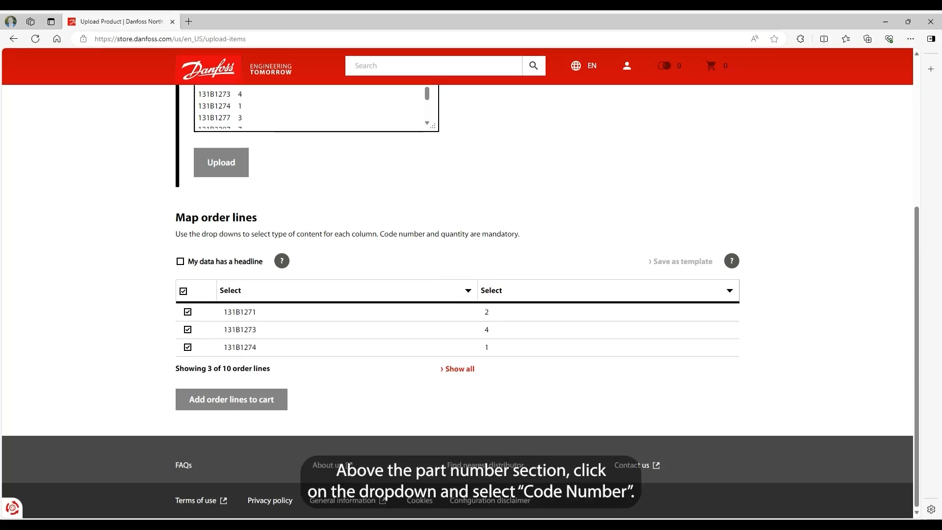
left_click(346, 290)
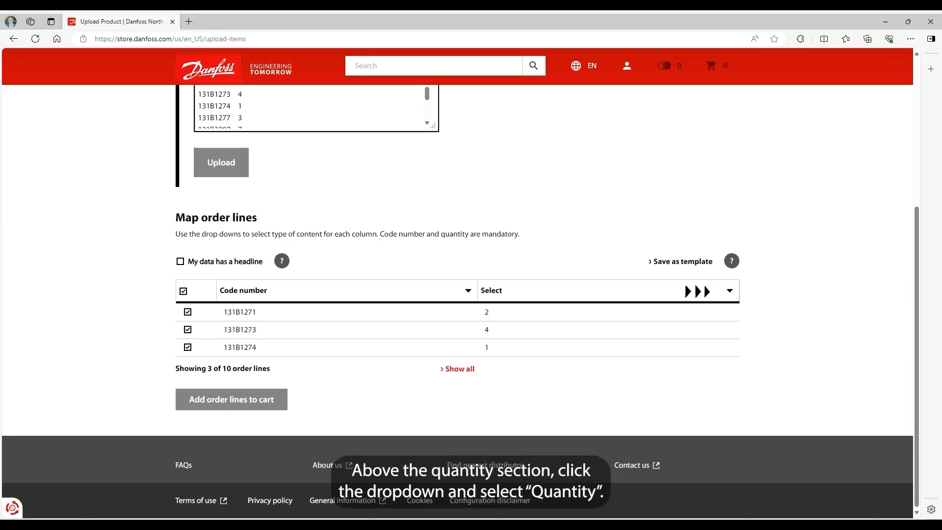
left_click(729, 291)
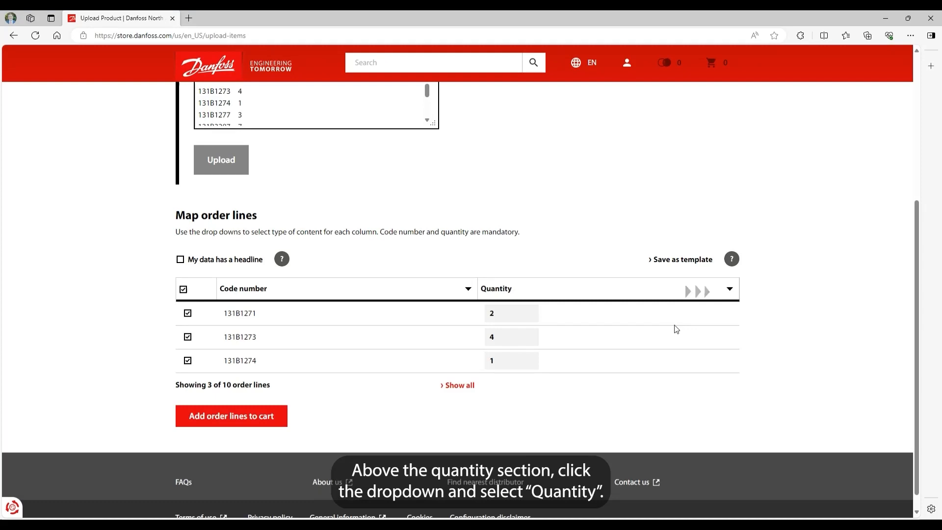